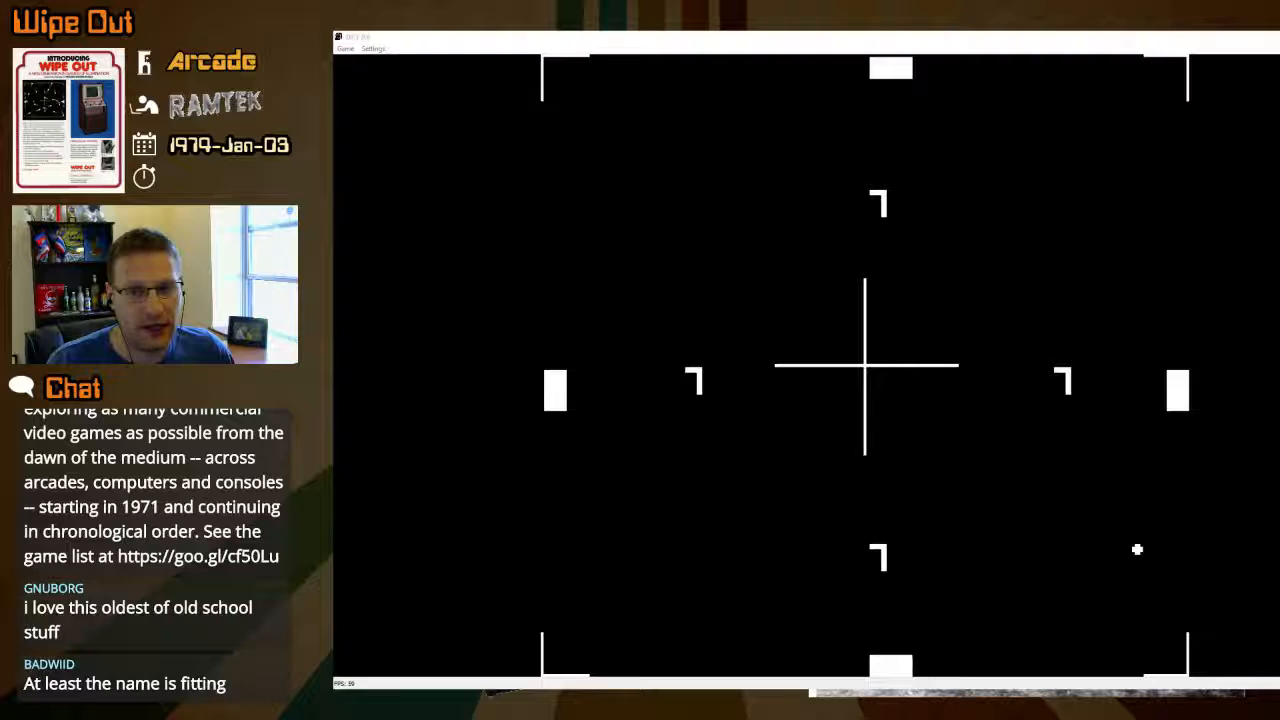
mouse_move(824, 564)
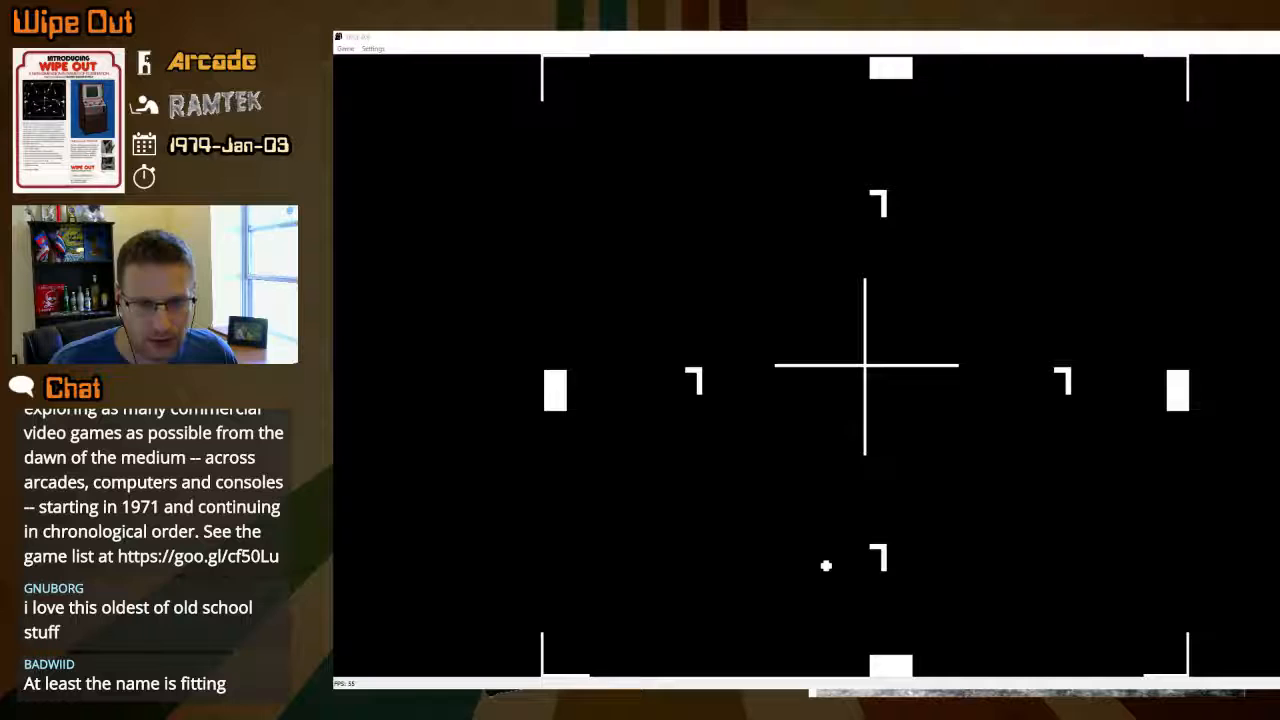